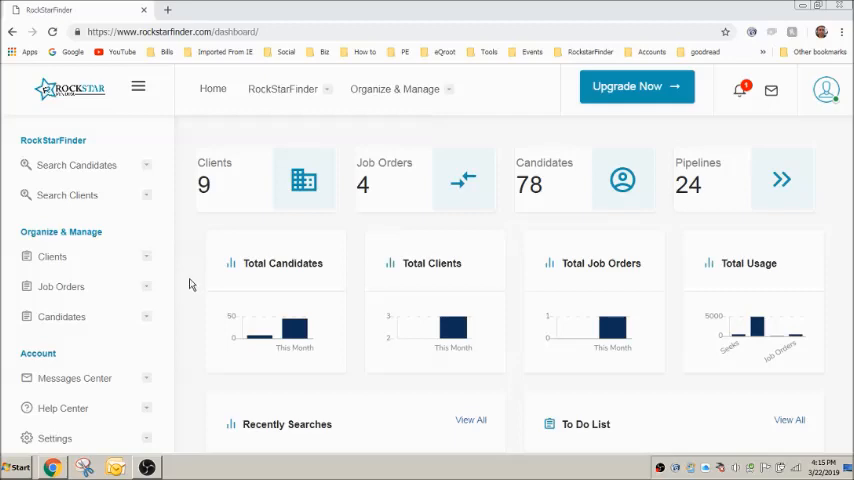
- Show My Job Orders with the saved Manager, Bulldozer Operator and Quarterback orders
click(61, 287)
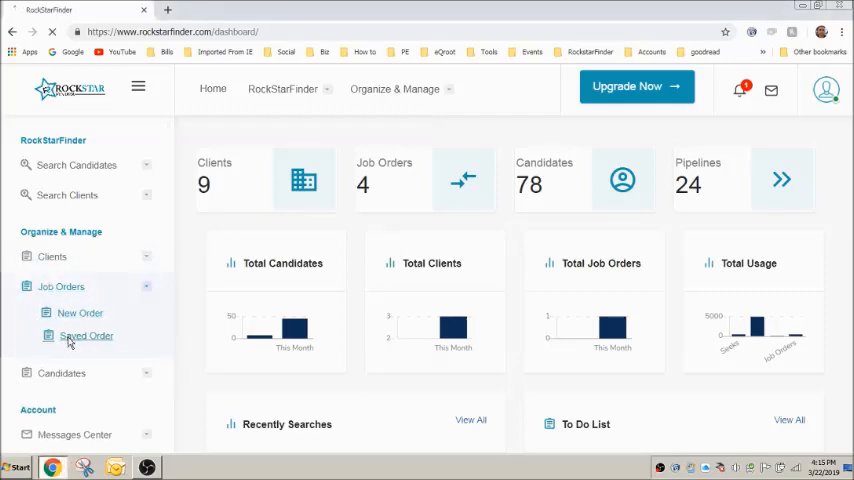
click(86, 335)
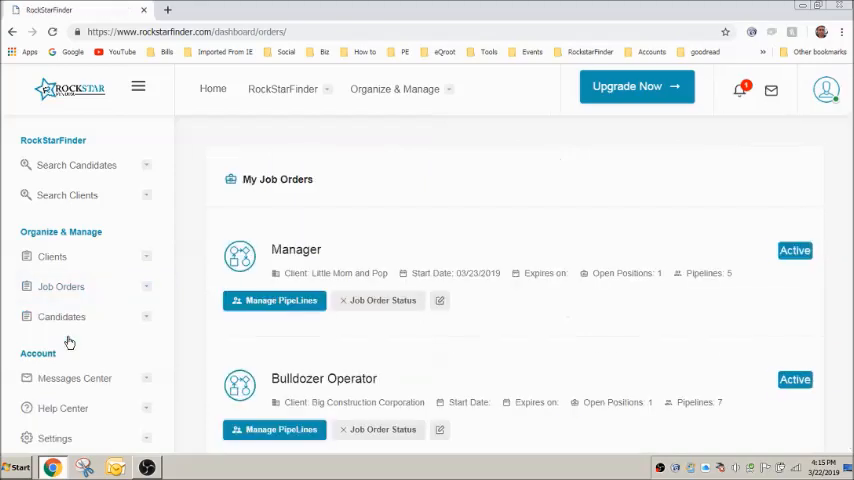
scroll(down, 3)
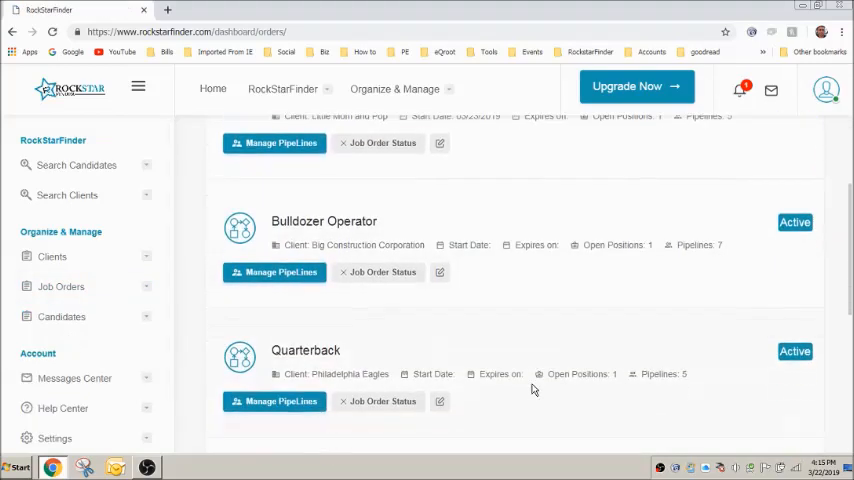
scroll(up, 3)
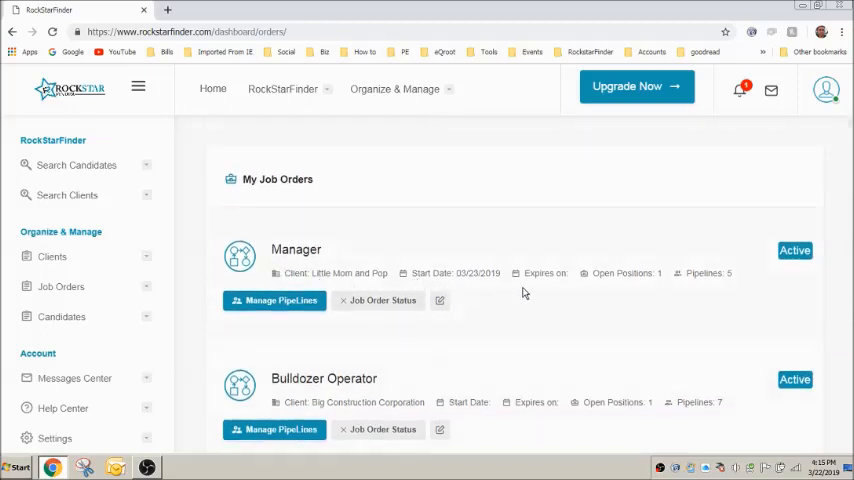
mouse_move(618, 336)
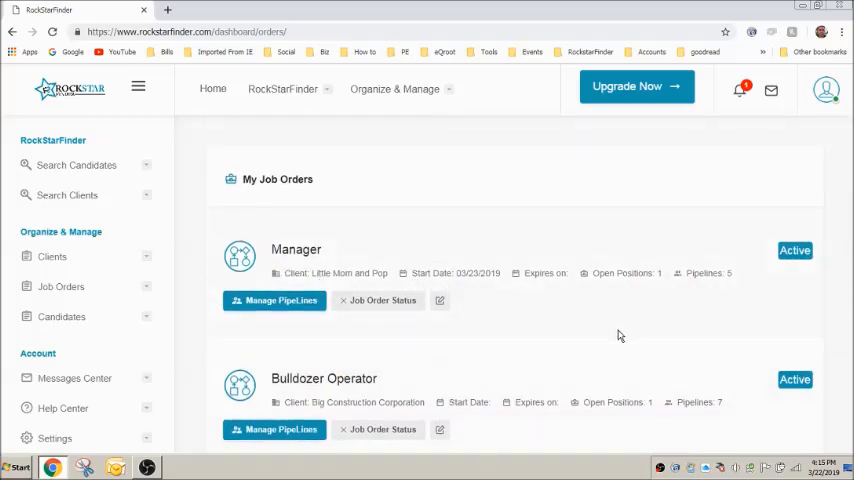
scroll(down, 3)
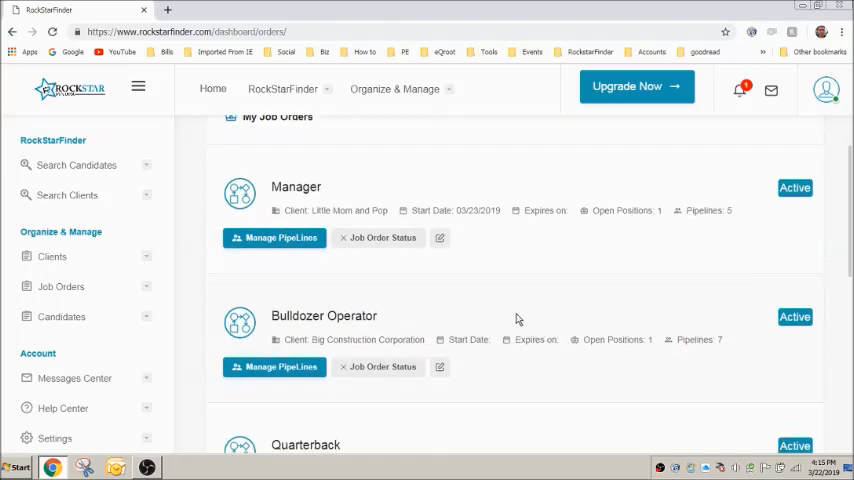
mouse_move(475, 287)
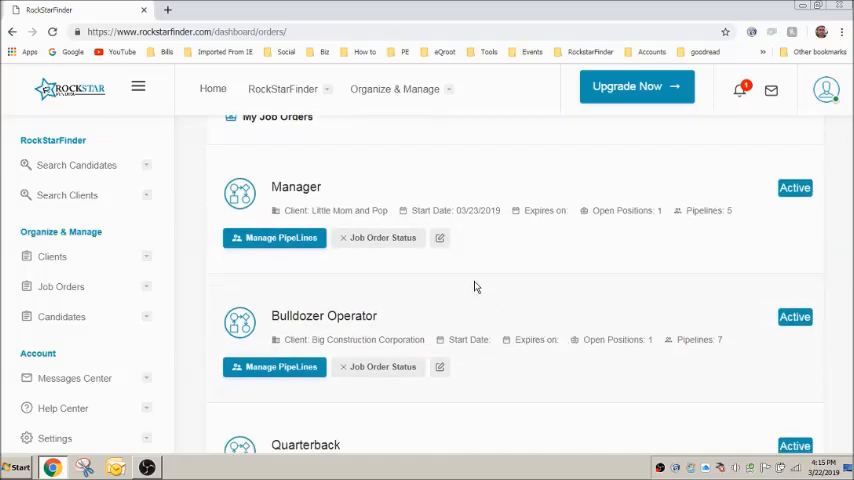
mouse_move(440, 238)
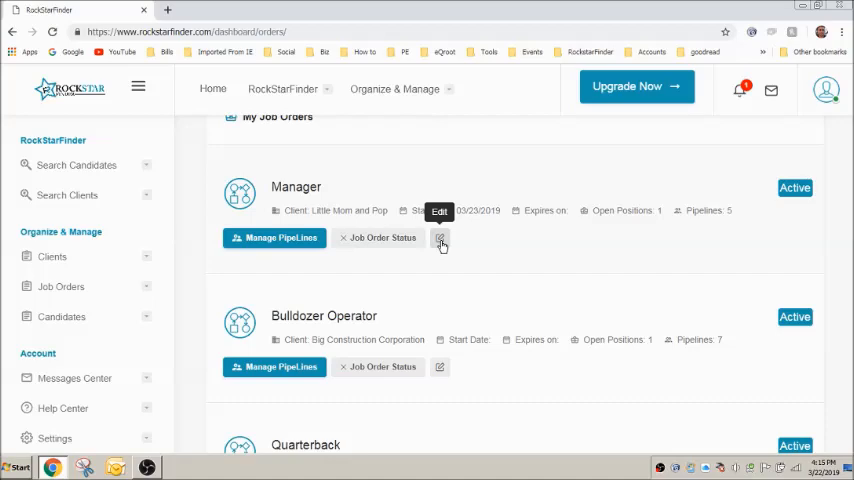
mouse_move(515, 298)
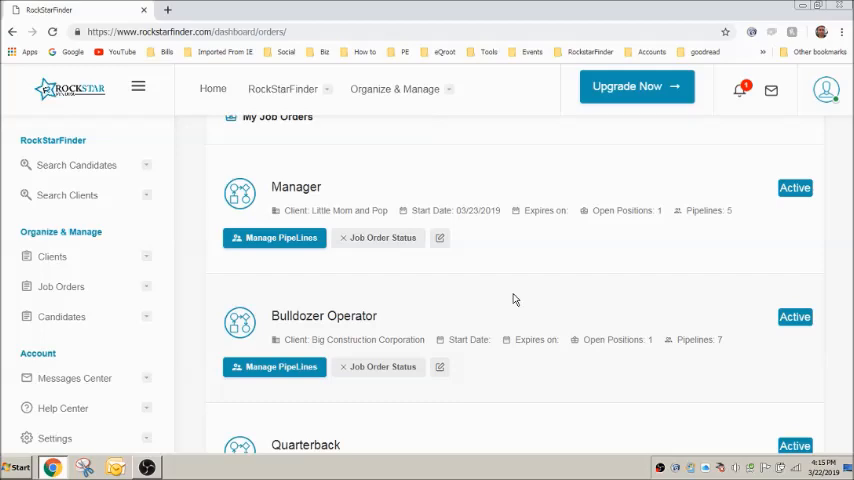
mouse_move(415, 260)
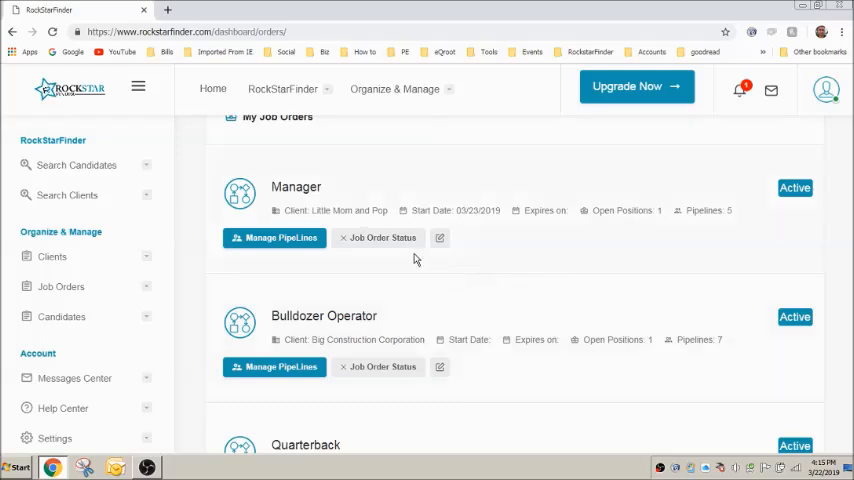
click(378, 237)
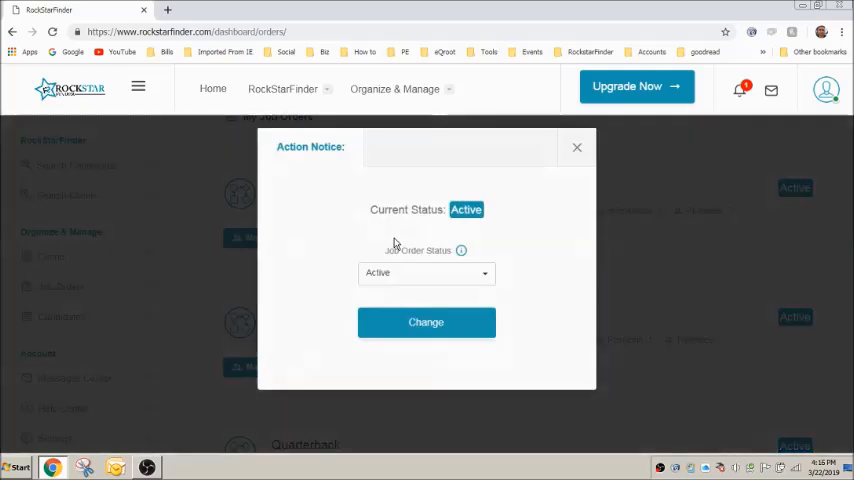
click(577, 147)
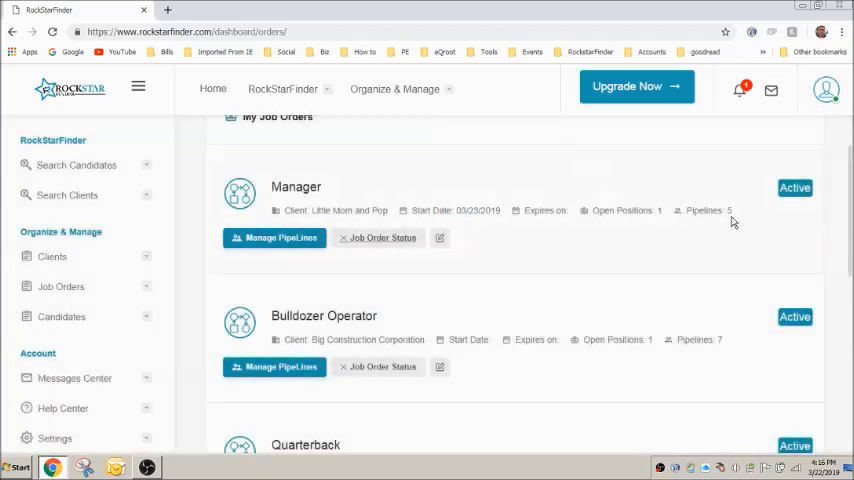
click(383, 237)
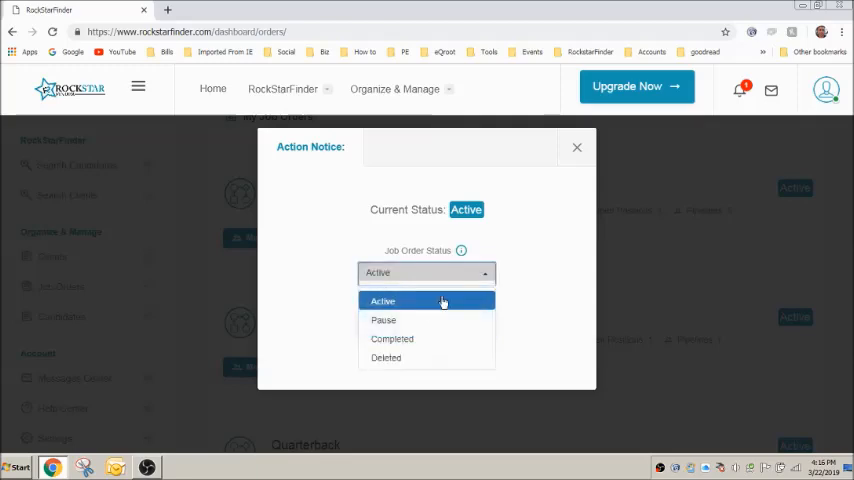
click(382, 301)
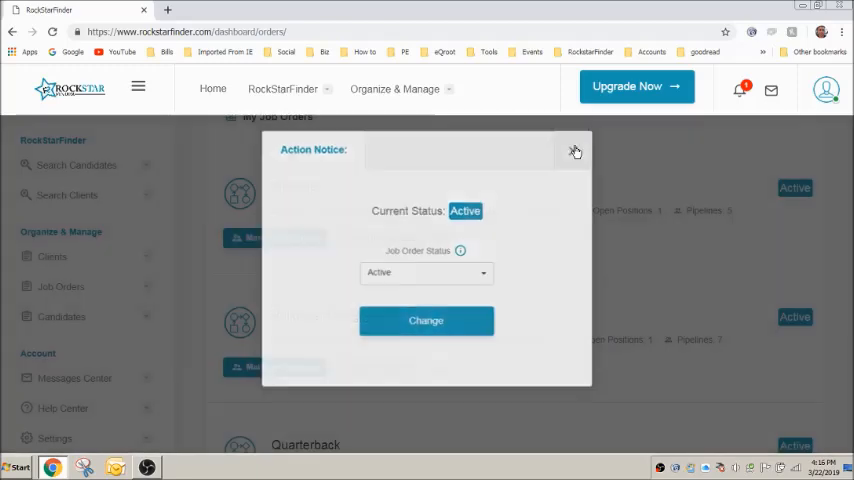
click(575, 151)
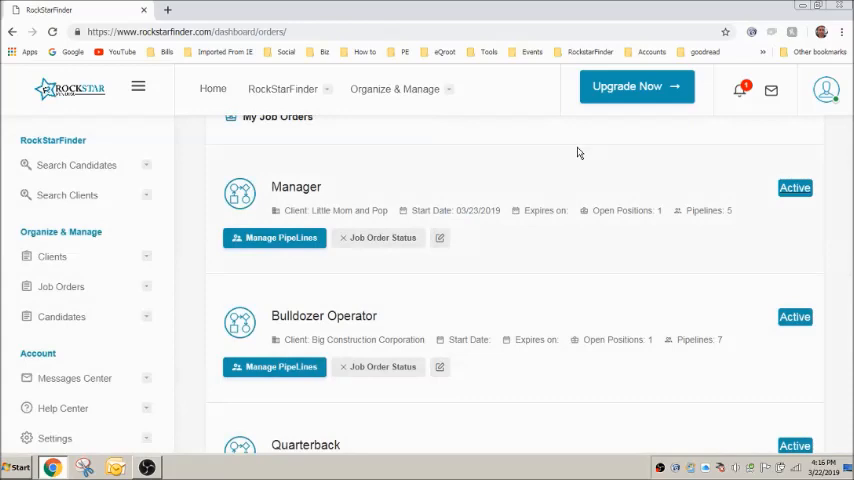
- From the Manager pipeline, start a candidate search prefilled with Elk Grove, California, Linkedin, Manager
click(274, 237)
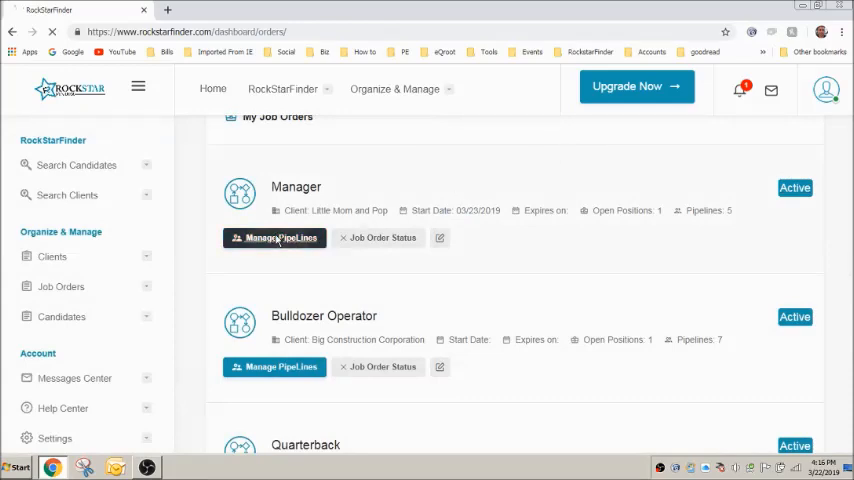
click(274, 237)
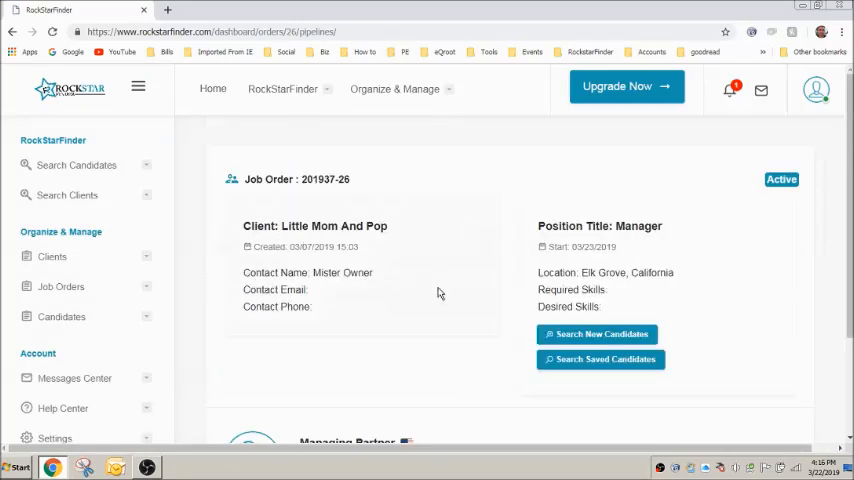
mouse_move(455, 377)
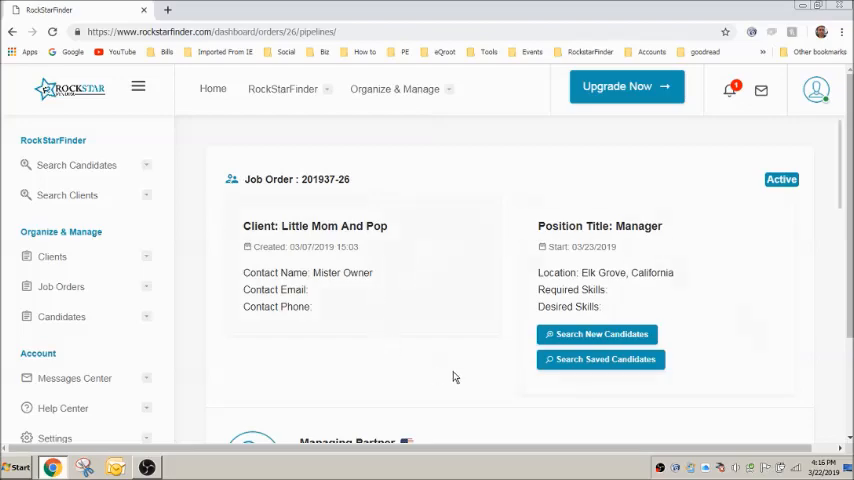
scroll(down, 3)
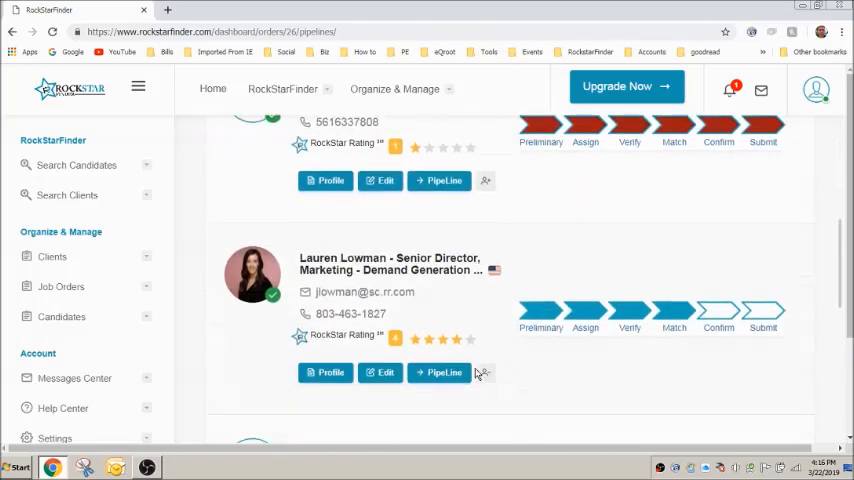
scroll(down, 3)
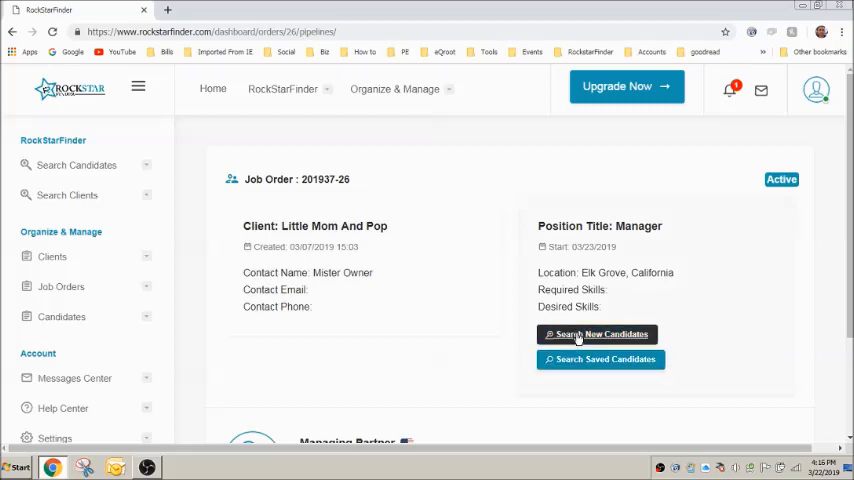
click(597, 334)
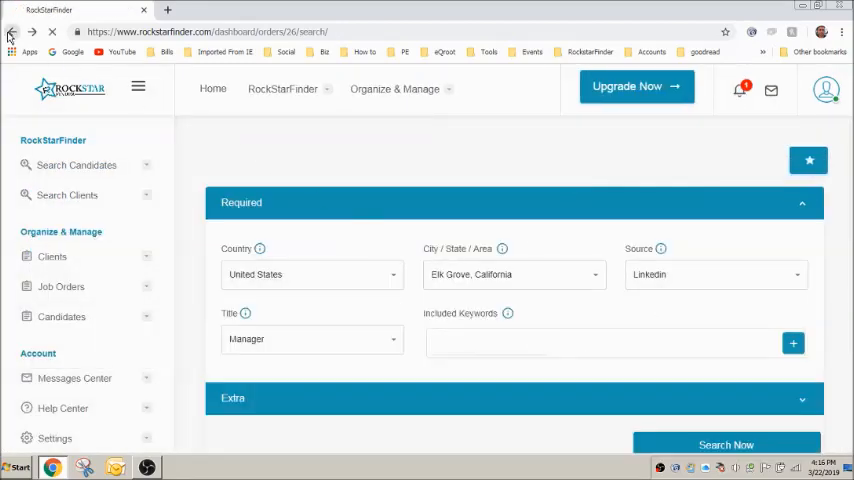
click(10, 31)
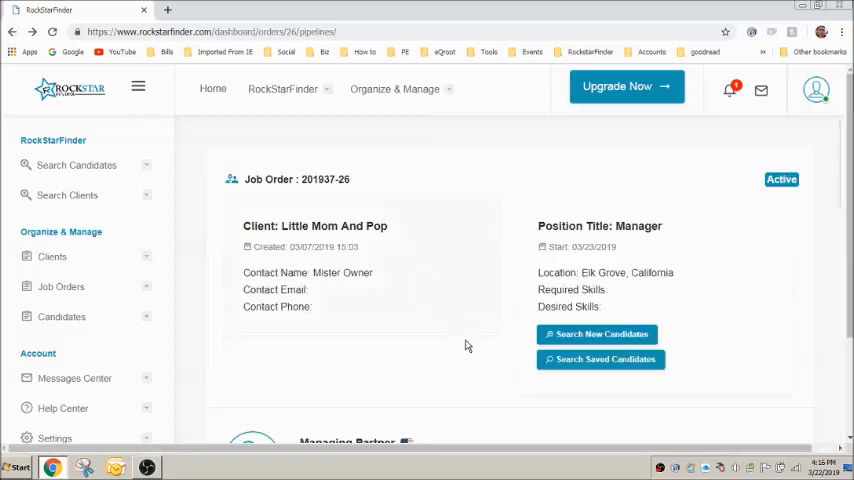
scroll(down, 3)
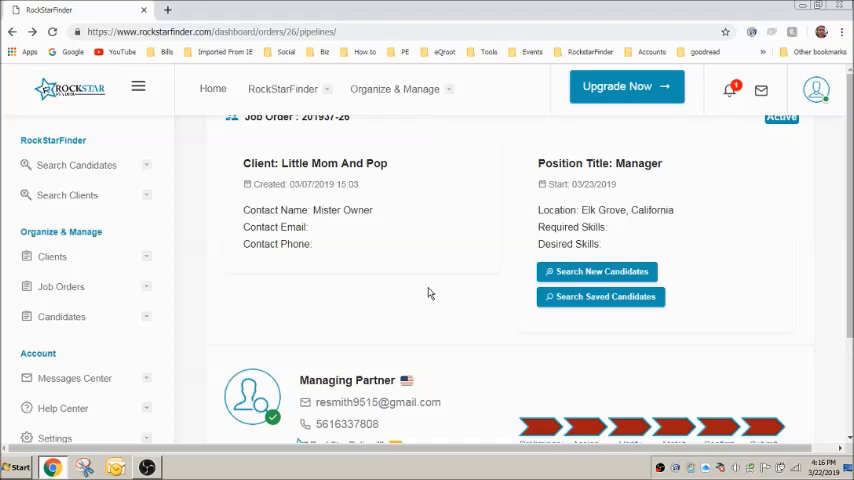
scroll(down, 3)
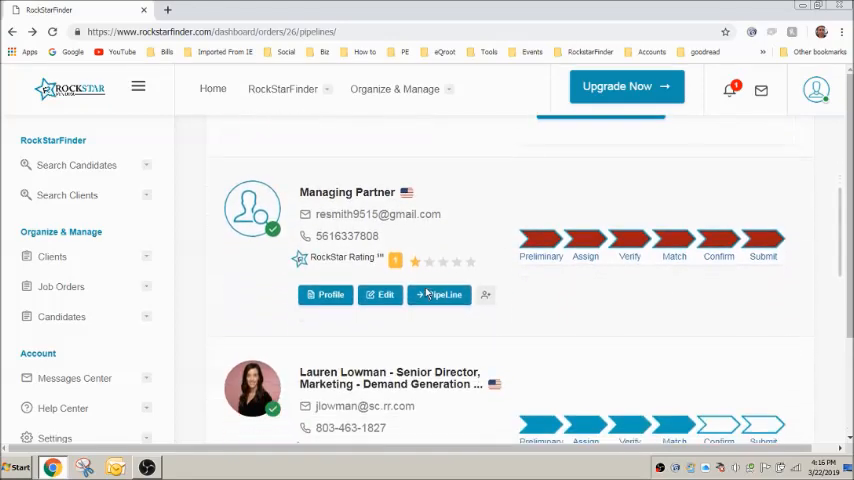
scroll(down, 3)
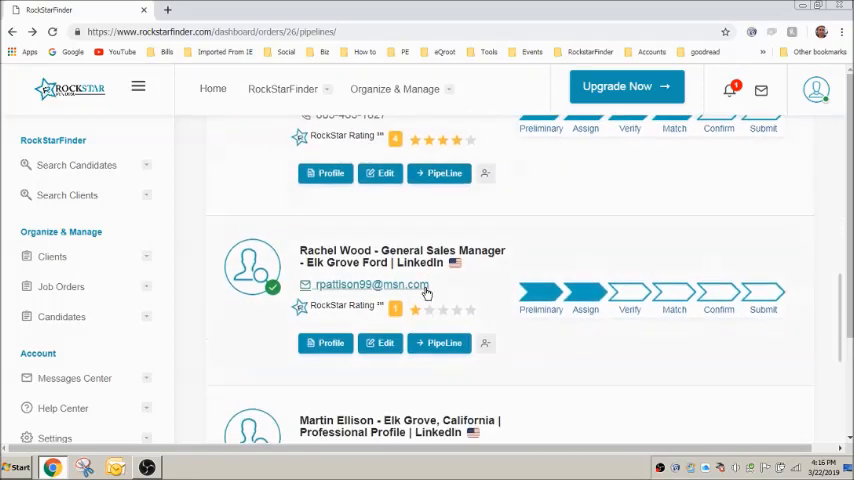
scroll(down, 3)
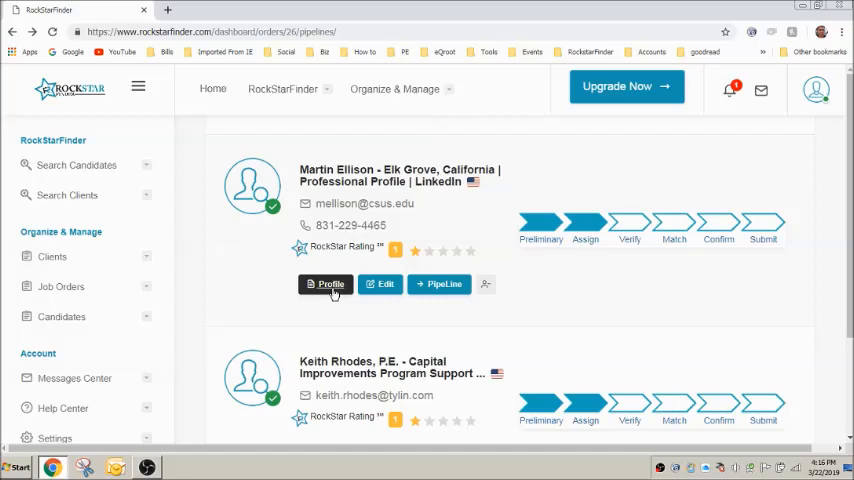
mouse_move(486, 286)
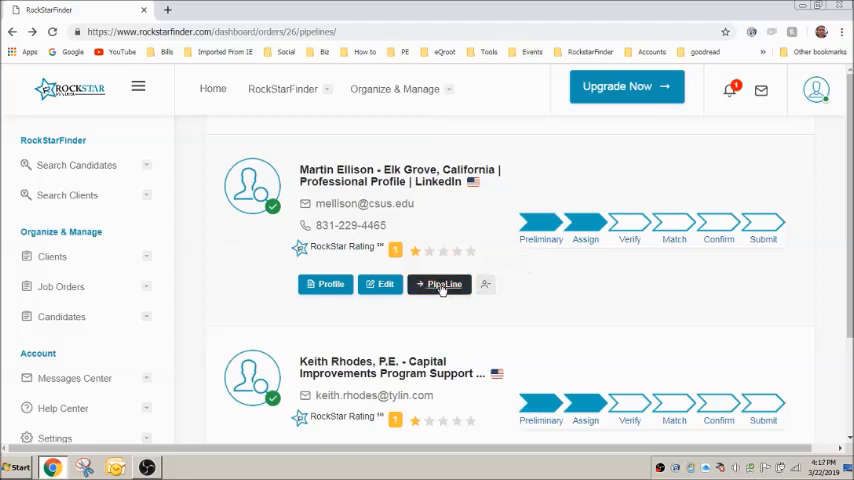
click(439, 284)
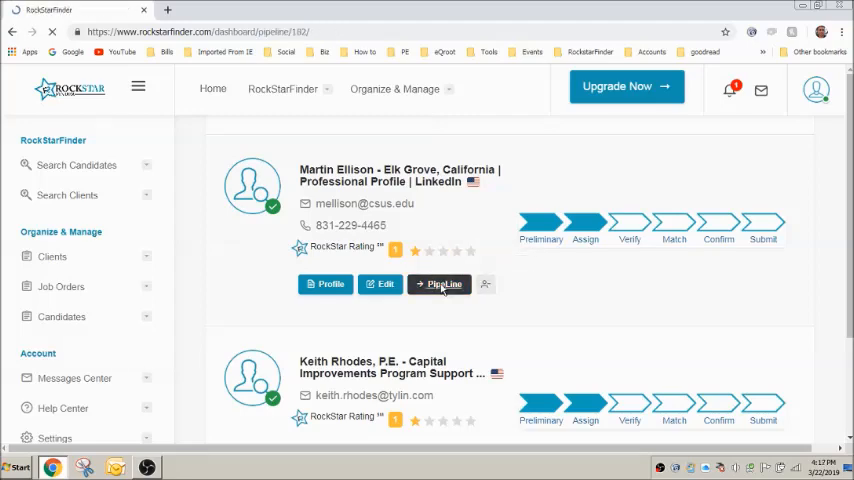
click(438, 284)
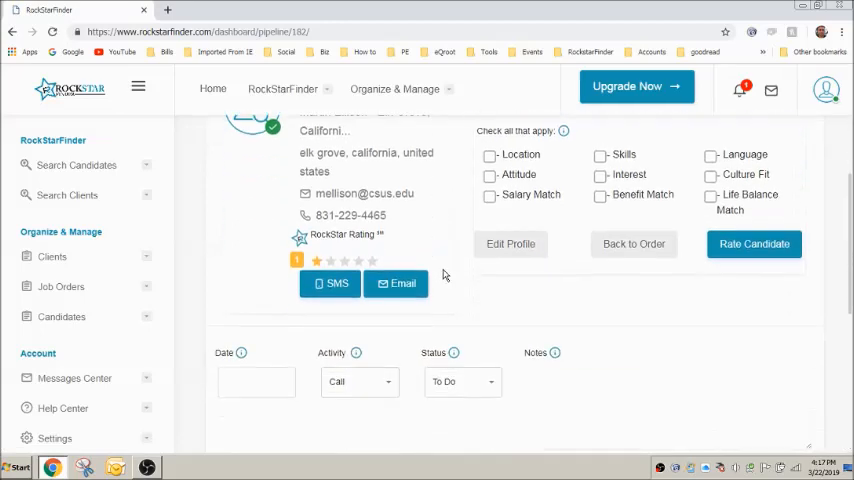
scroll(down, 3)
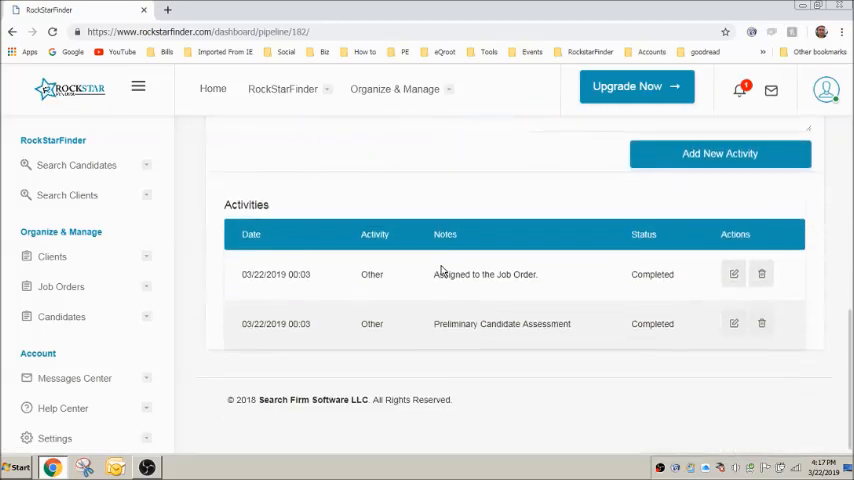
scroll(up, 3)
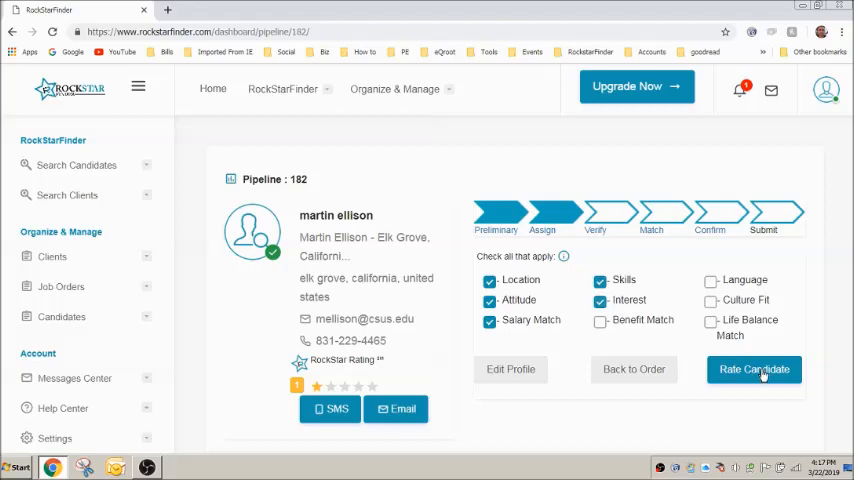
click(754, 369)
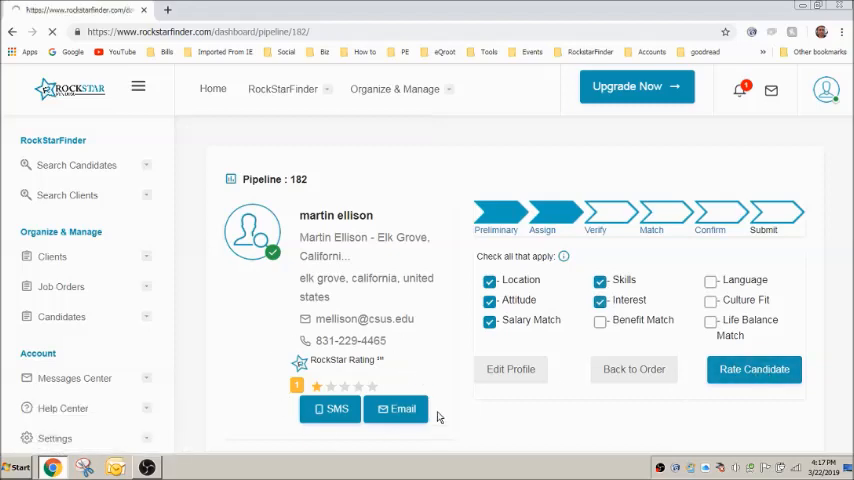
click(343, 386)
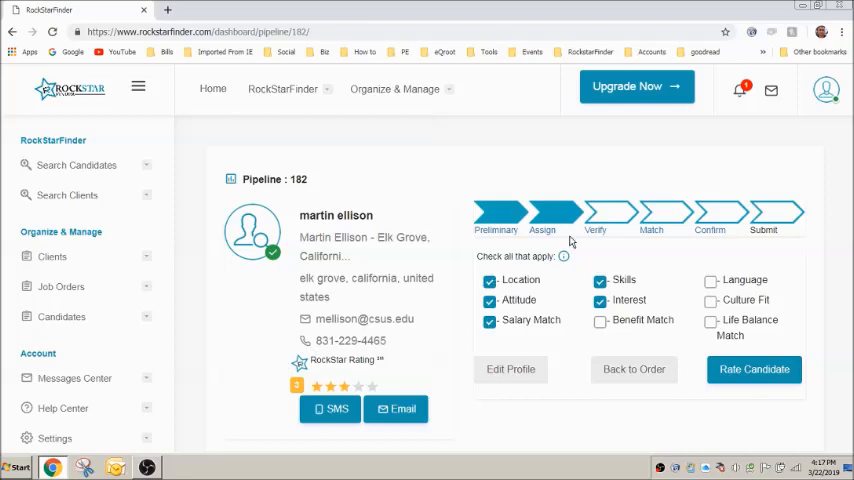
click(651, 213)
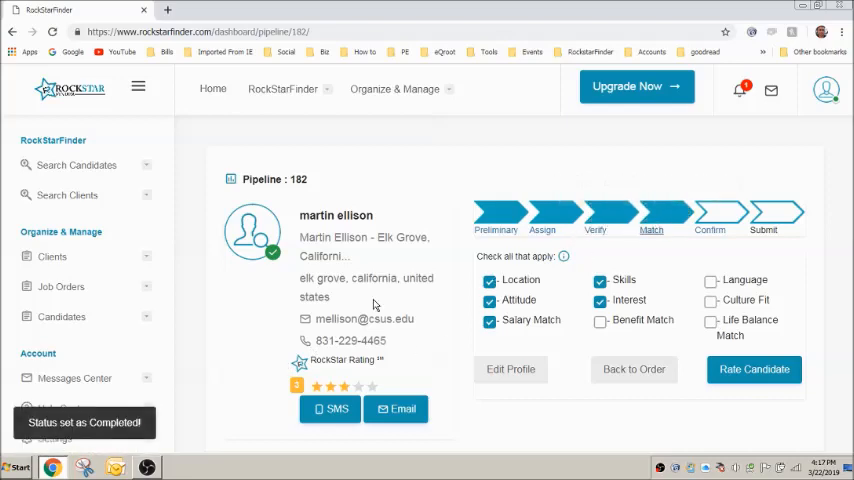
scroll(down, 3)
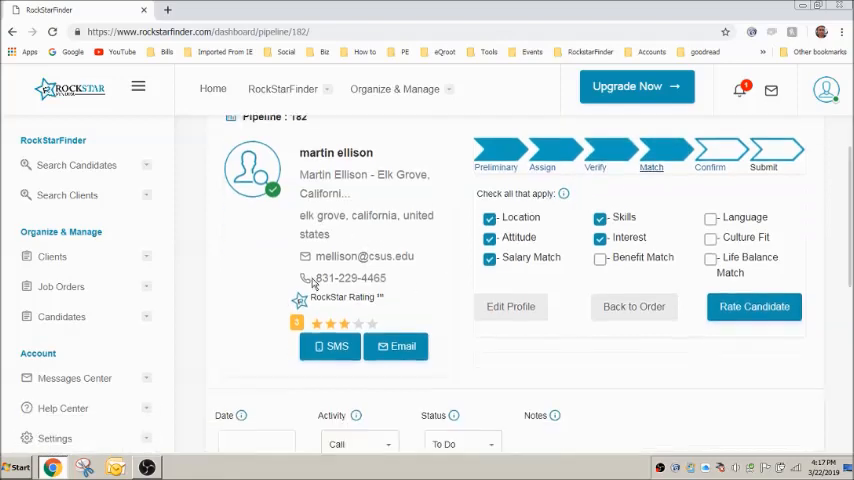
scroll(down, 3)
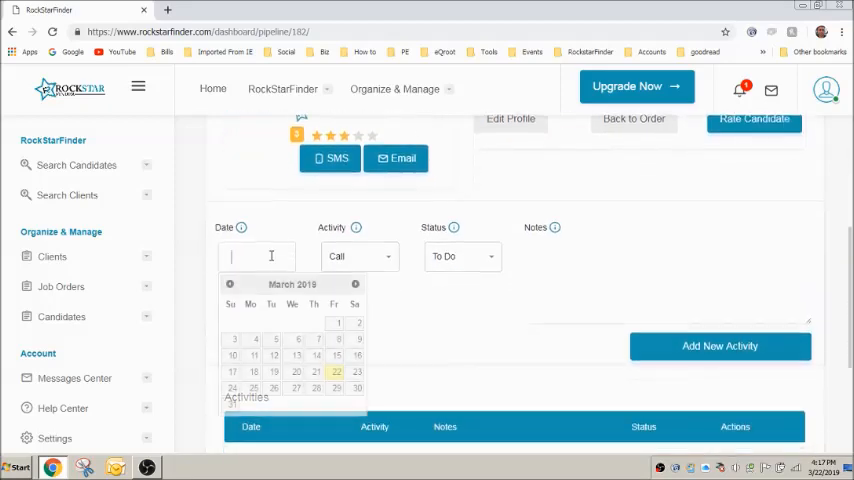
click(357, 371)
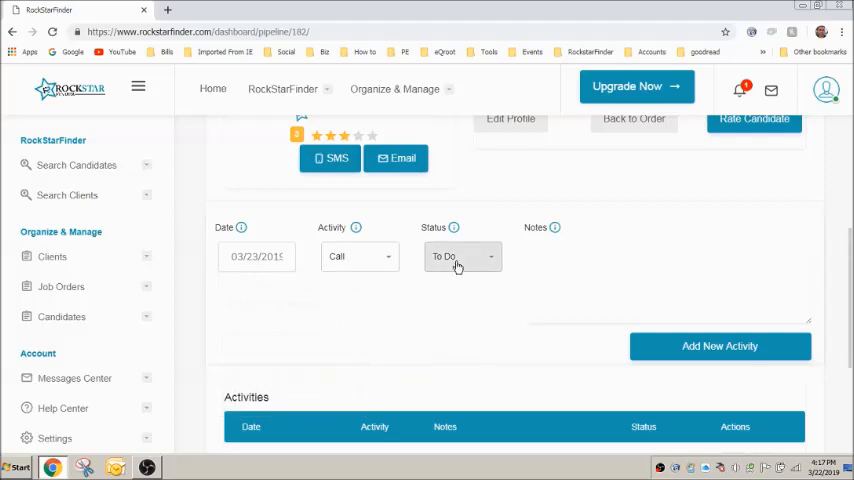
click(462, 256)
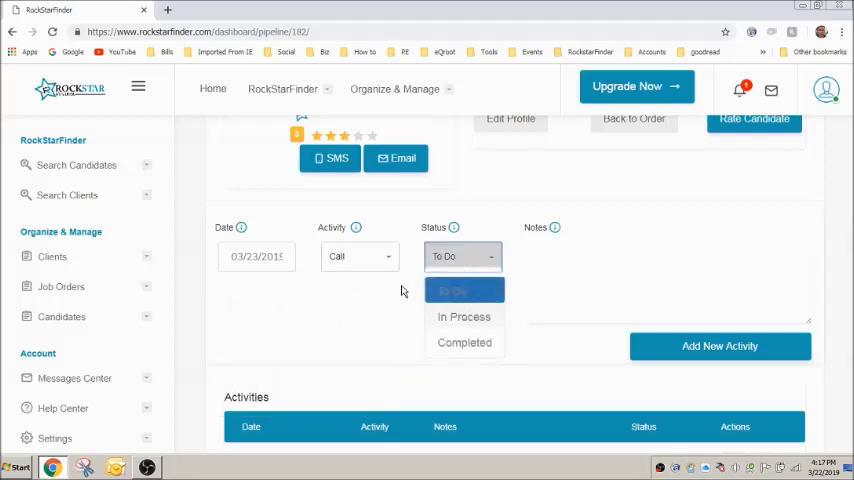
click(359, 256)
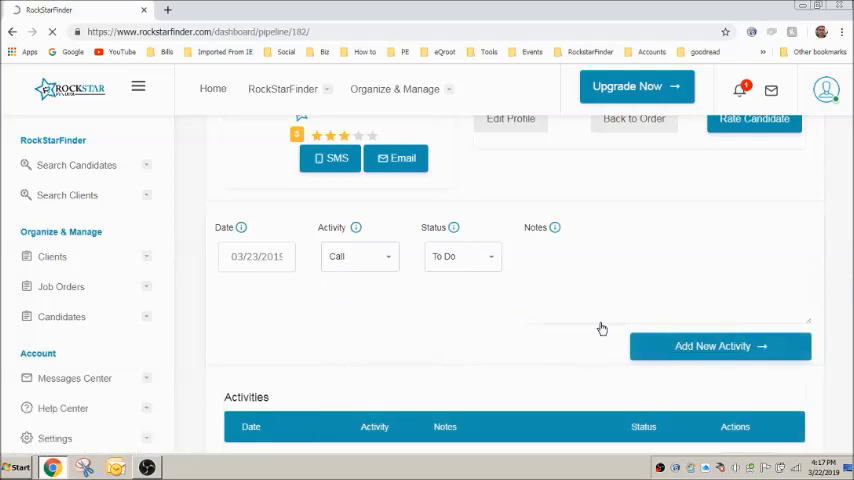
scroll(up, 3)
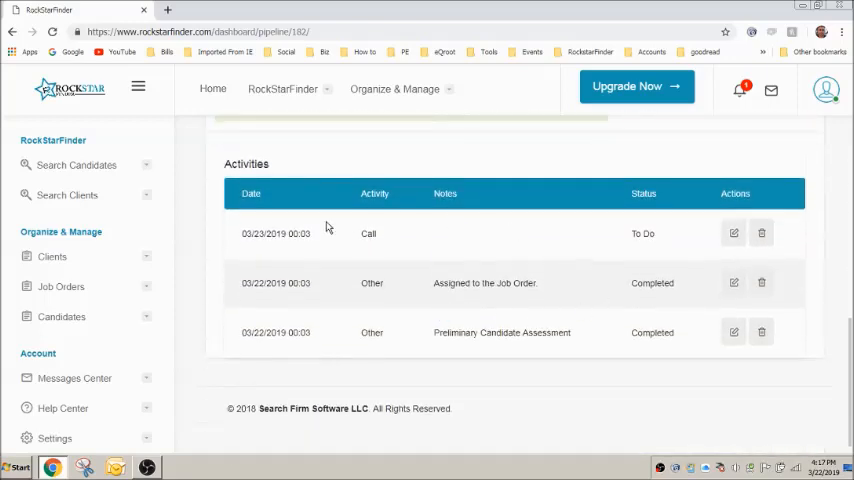
mouse_move(503, 319)
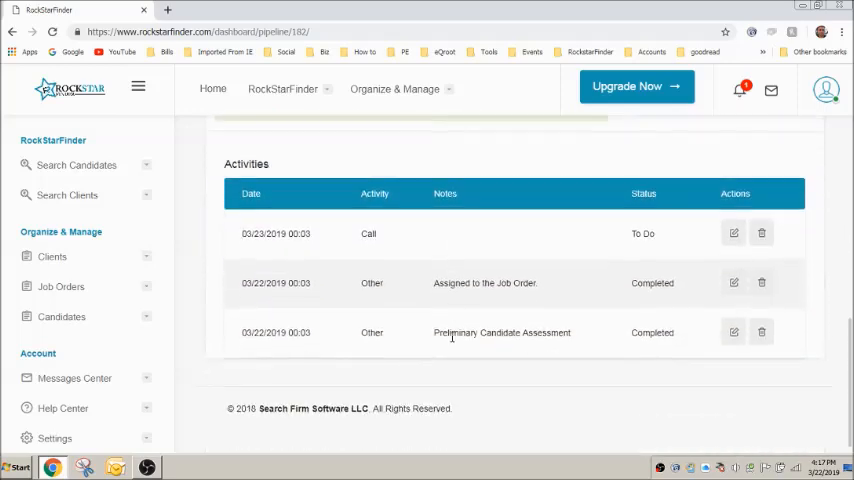
mouse_move(762, 233)
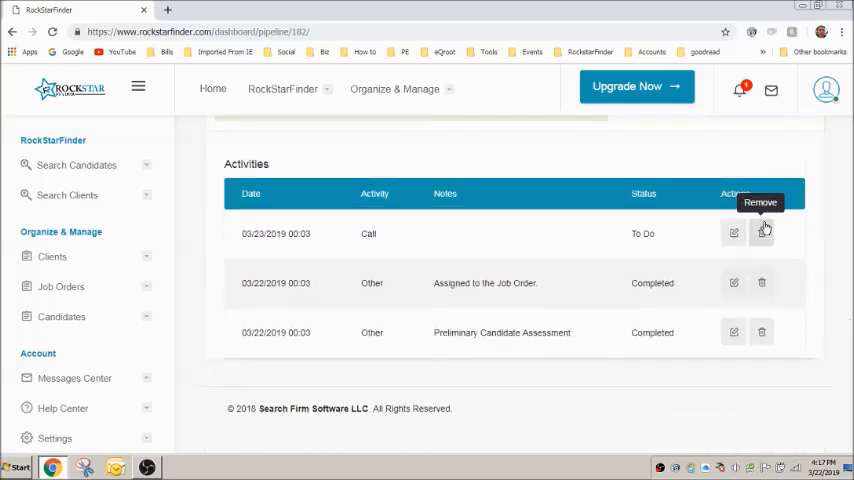
scroll(up, 3)
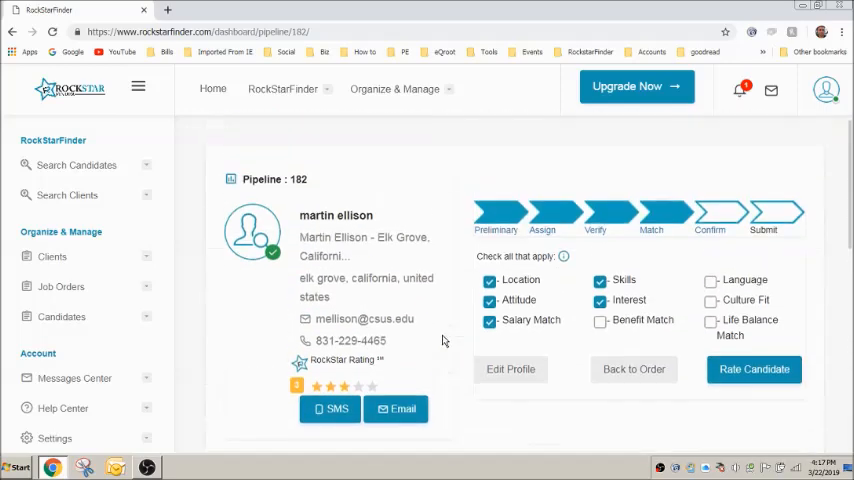
mouse_move(378, 340)
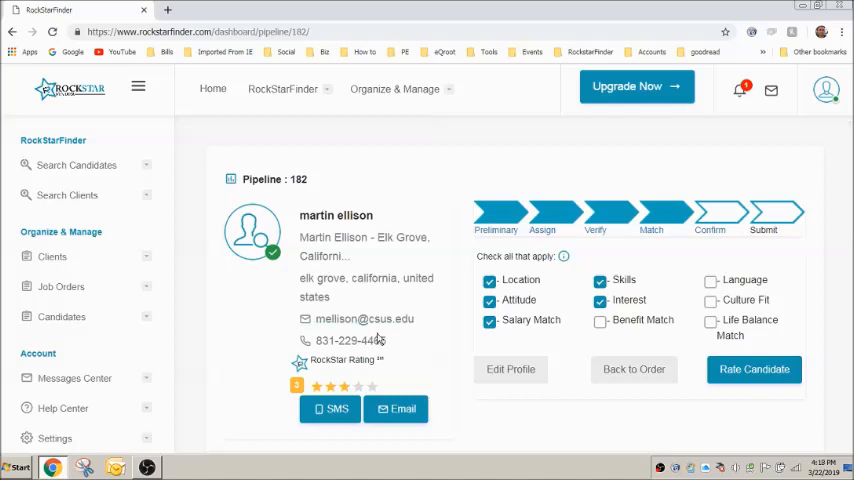
scroll(down, 3)
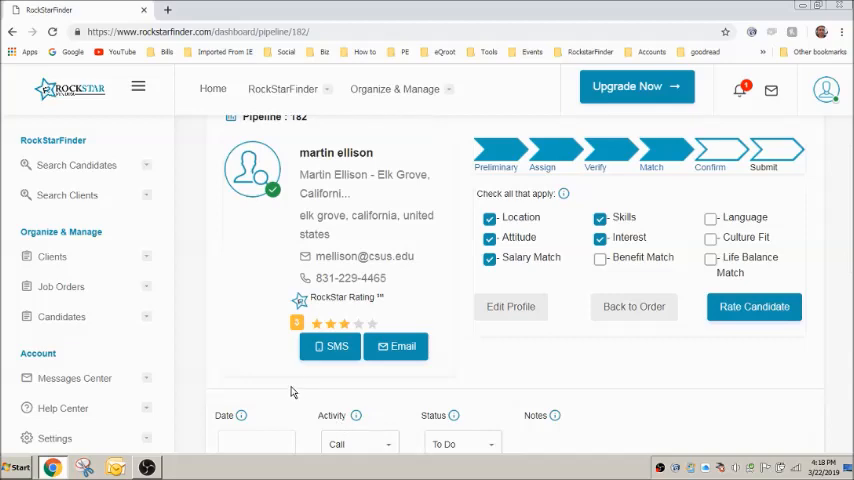
click(397, 345)
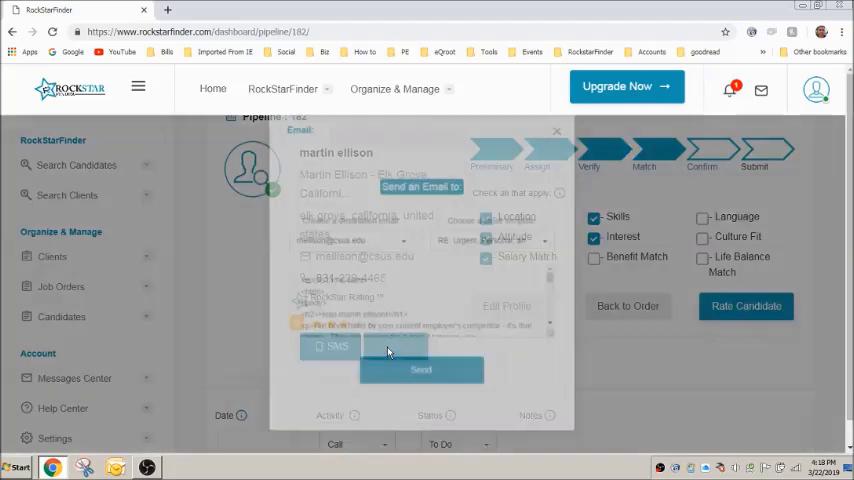
click(398, 237)
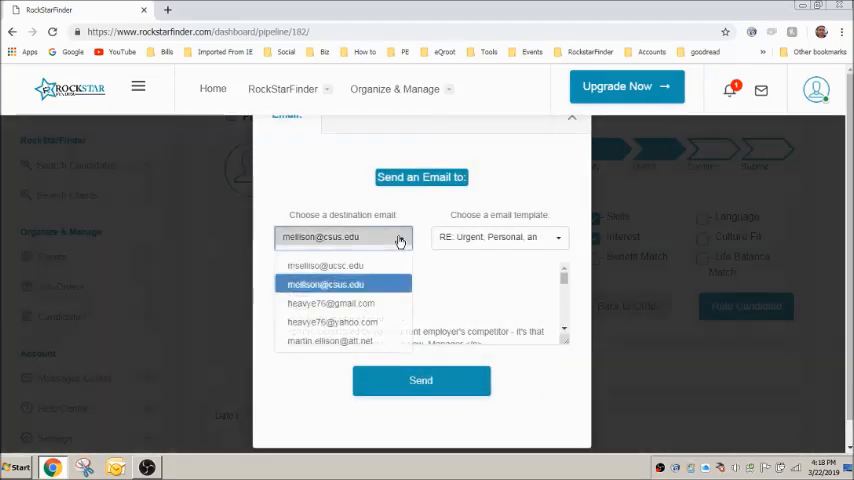
click(324, 284)
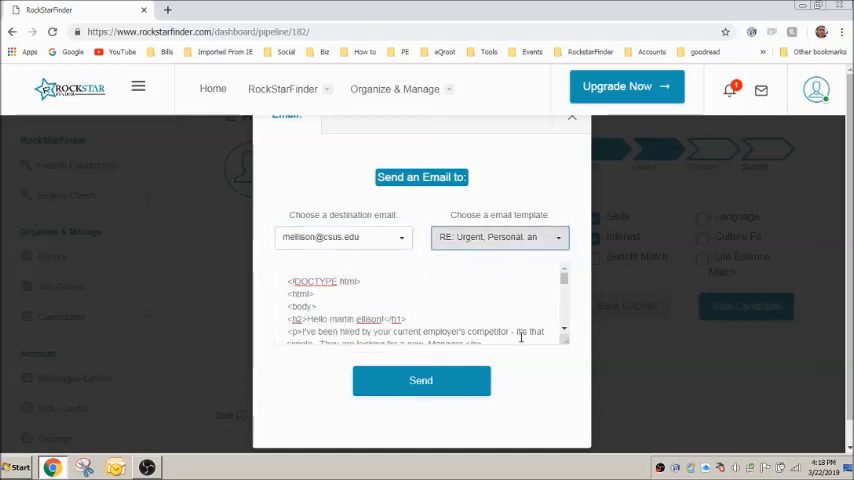
scroll(down, 3)
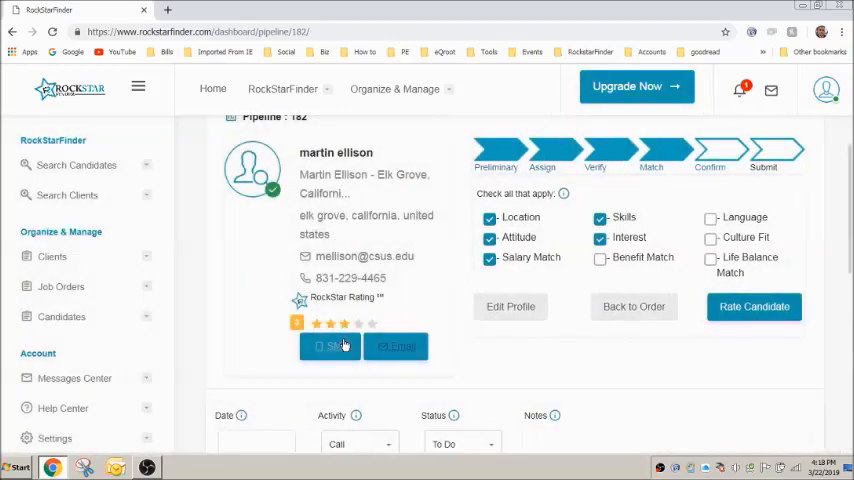
click(330, 346)
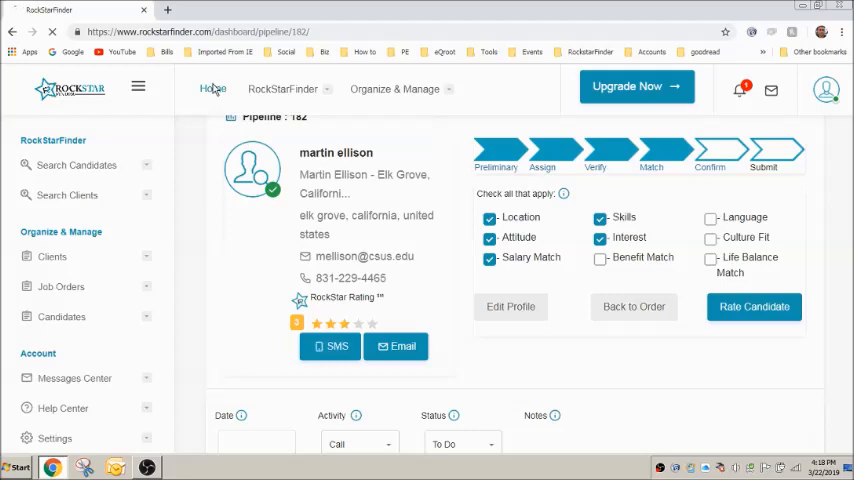
- Return to the home dashboard showing 4 clients, 2 job orders, 40 candidates and 12 pipelines
click(213, 89)
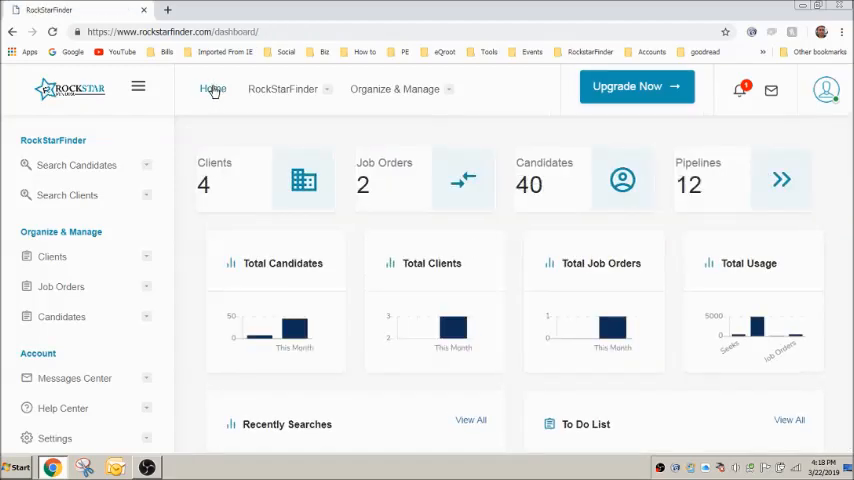